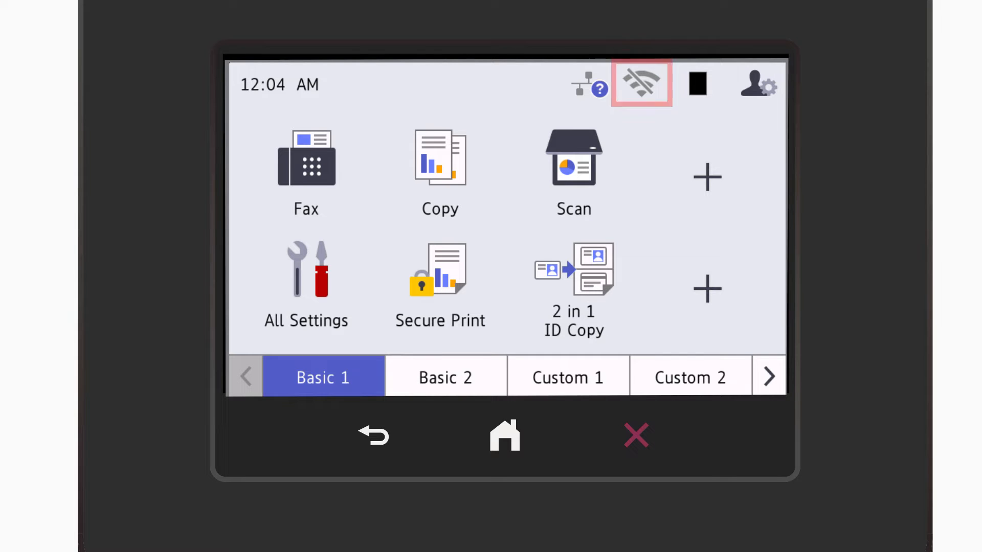
Start wireless setup from the Home screen and enable WLAN, disabling wired networking
click(640, 83)
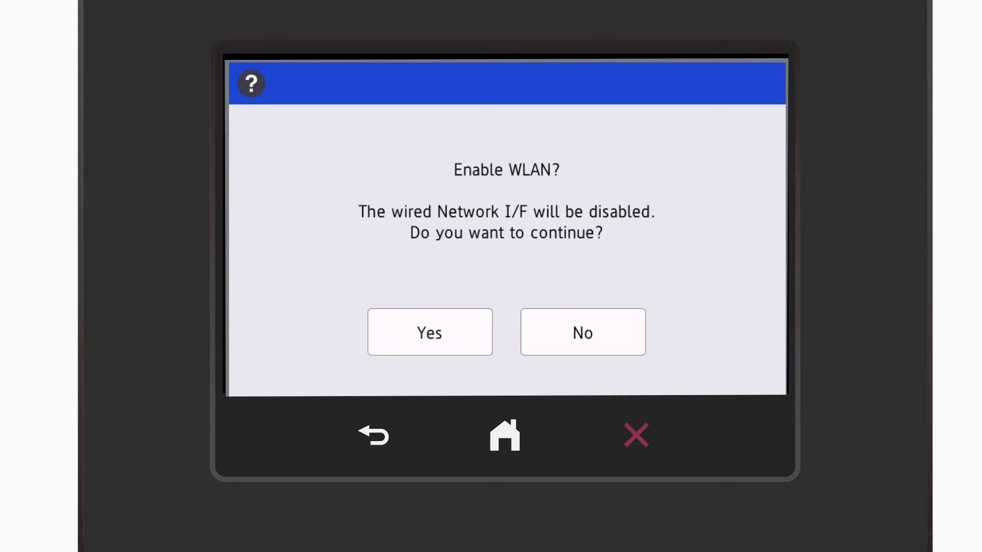
click(430, 331)
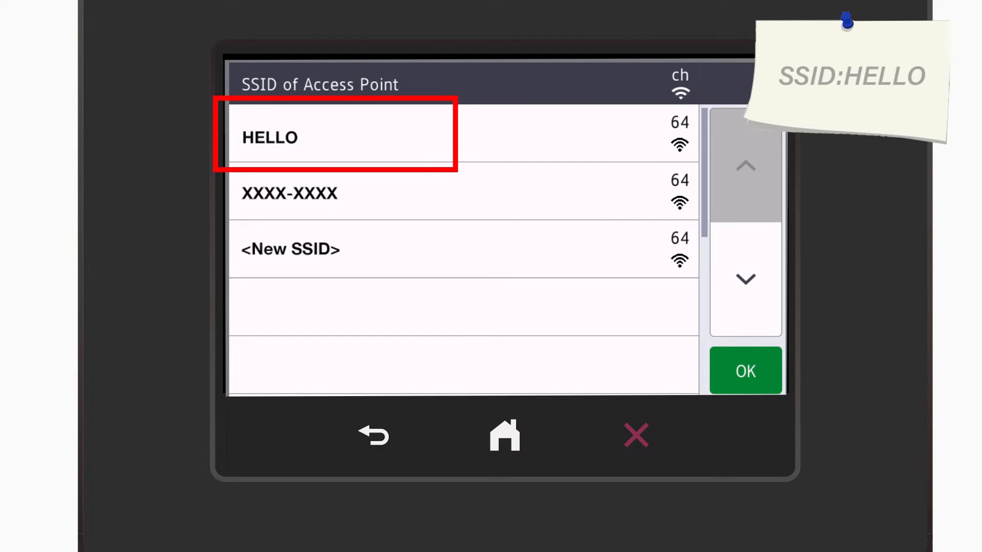
Choose the HELLO SSID and enter ABC123 as its network key
click(744, 370)
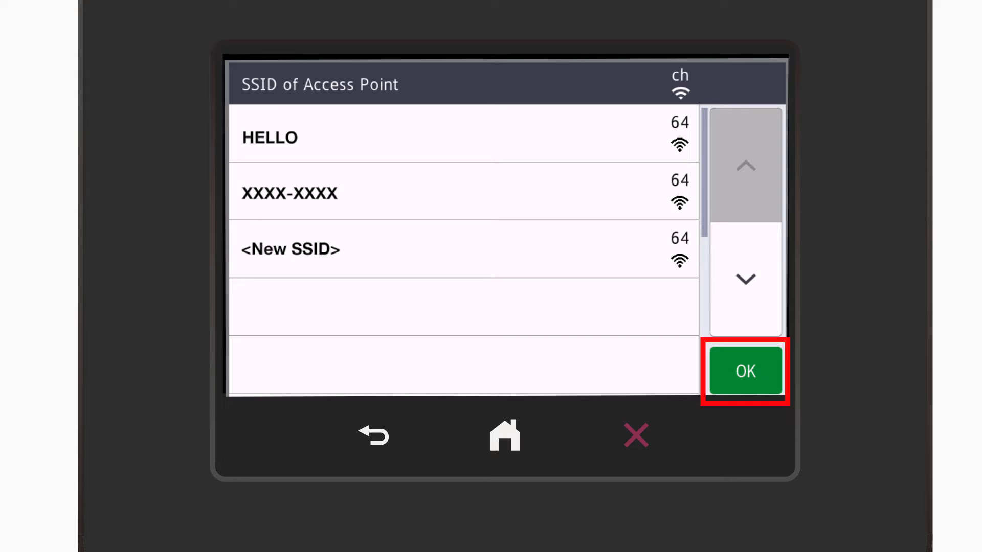
click(745, 370)
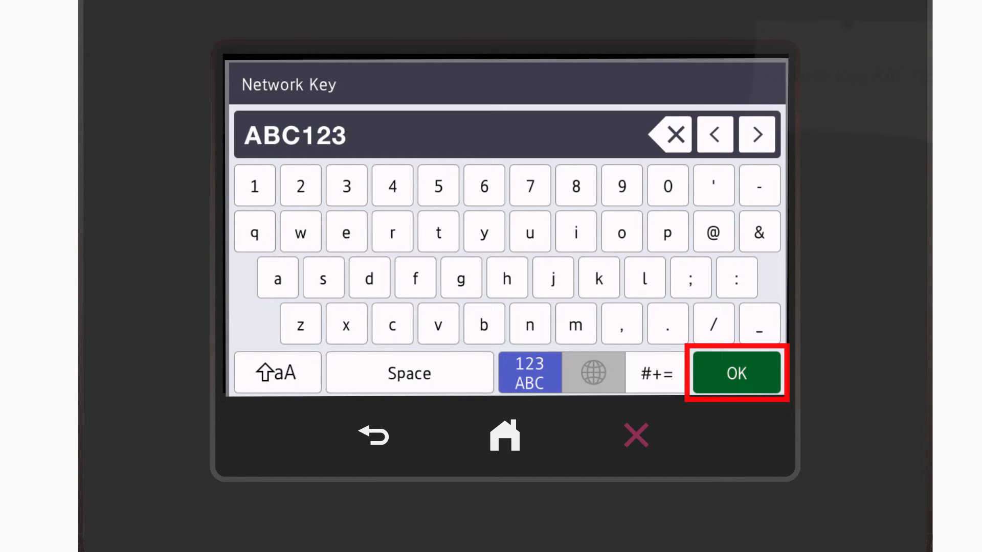
click(737, 373)
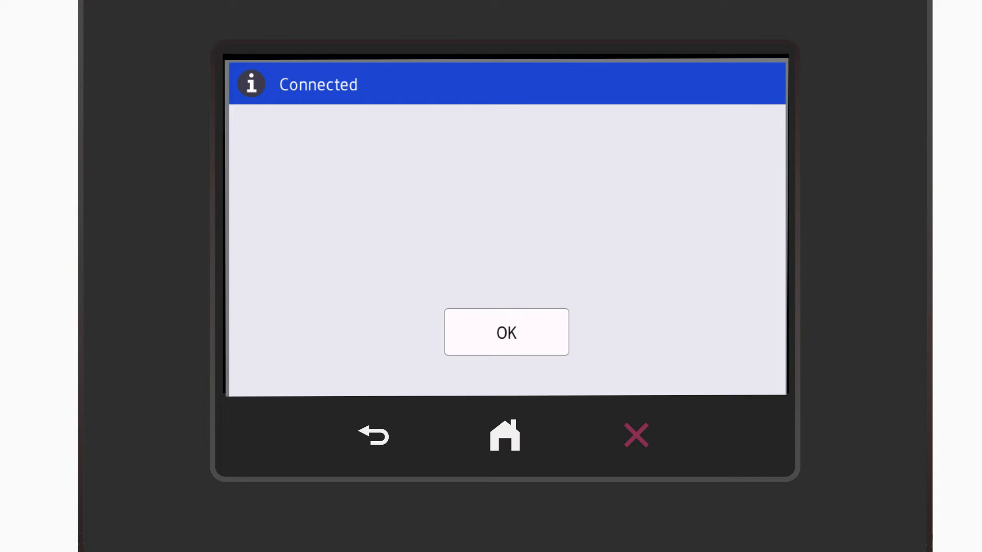
click(505, 331)
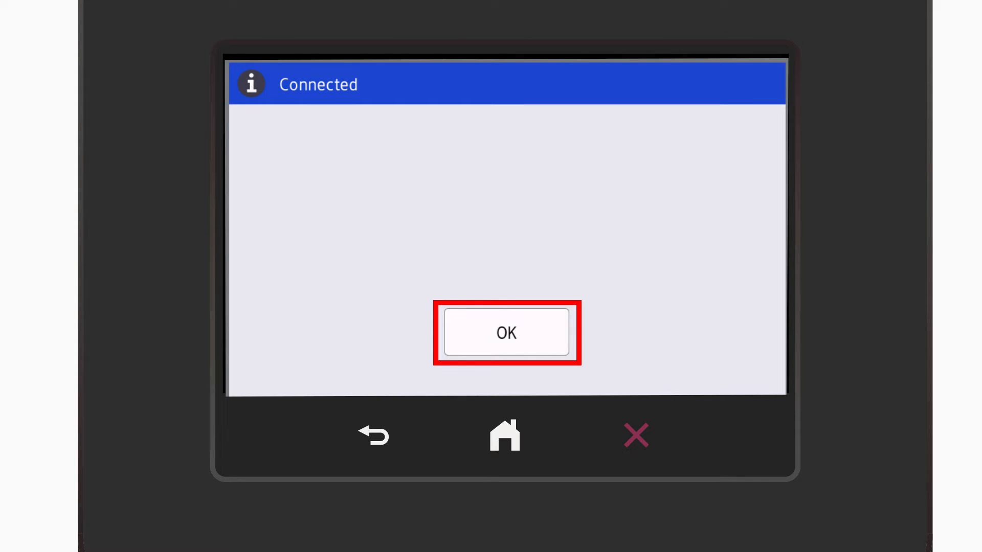
click(506, 332)
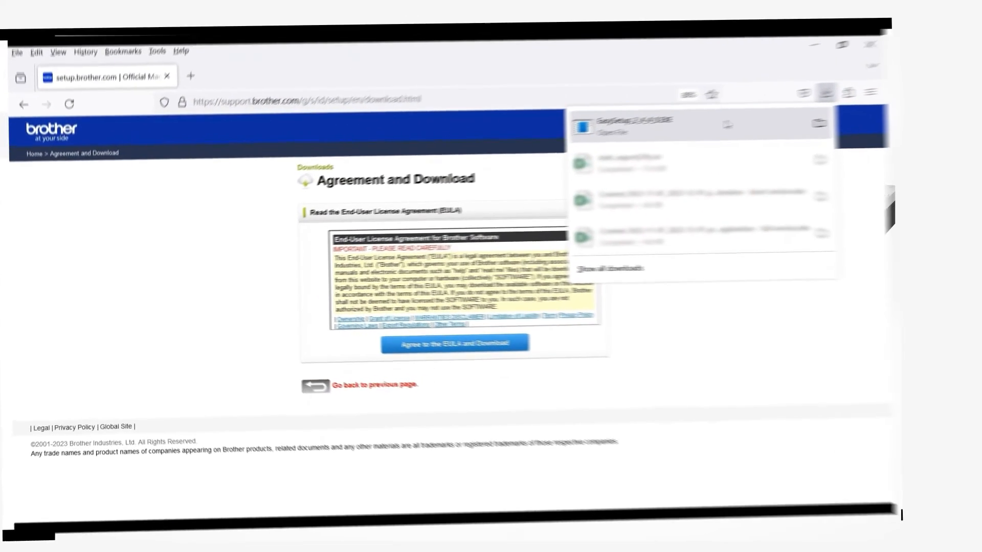
Launch the downloaded EasySetup installer in English (United States) and accept its license agreement
click(454, 344)
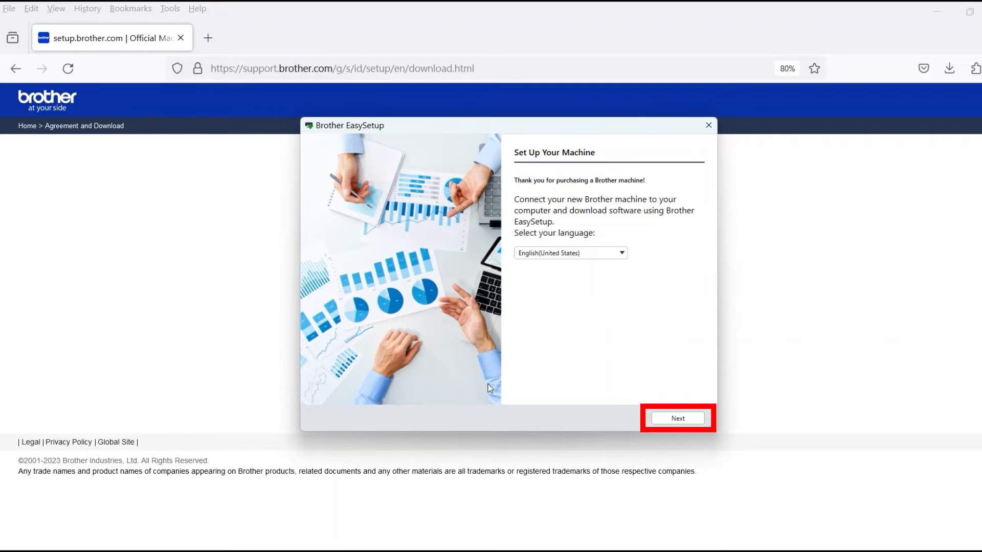
click(677, 419)
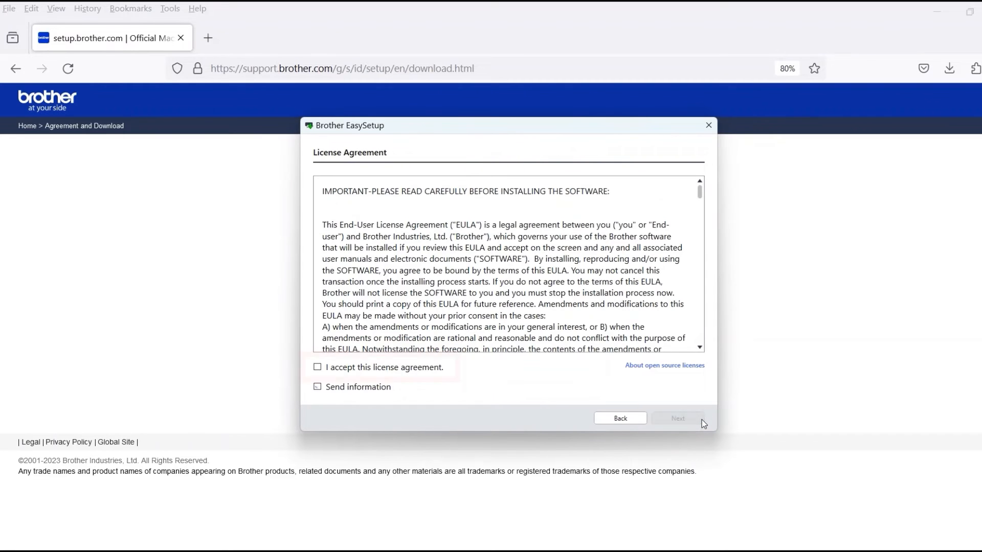
click(317, 386)
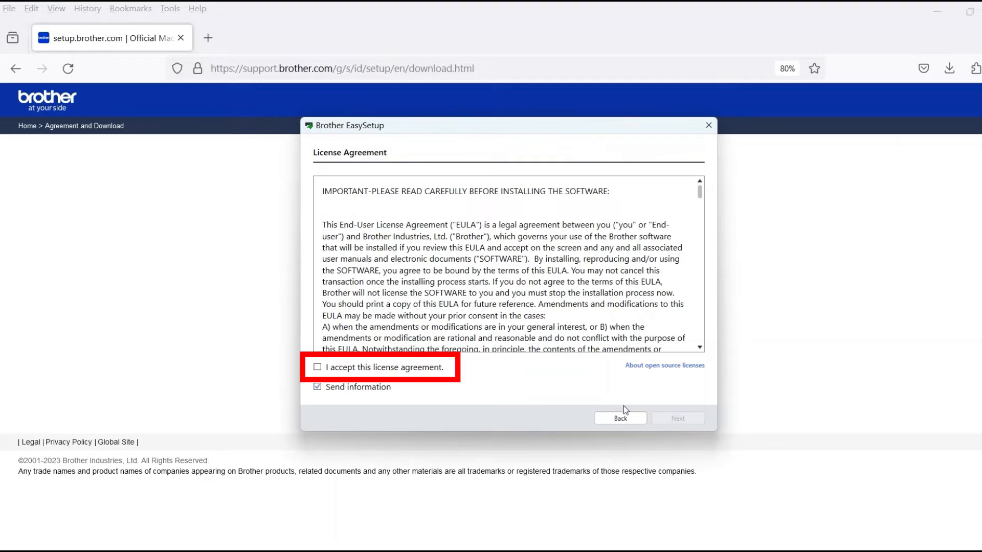
click(317, 367)
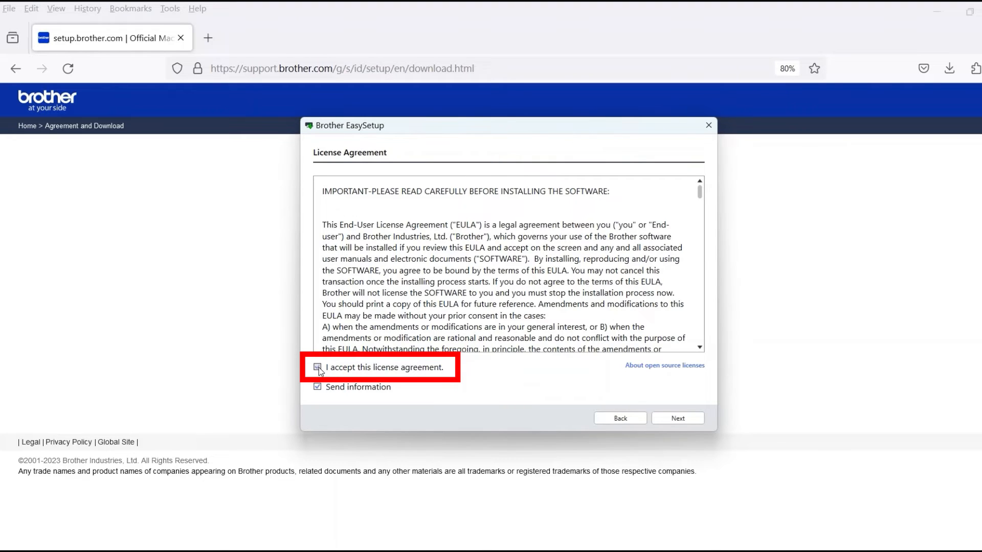
click(317, 367)
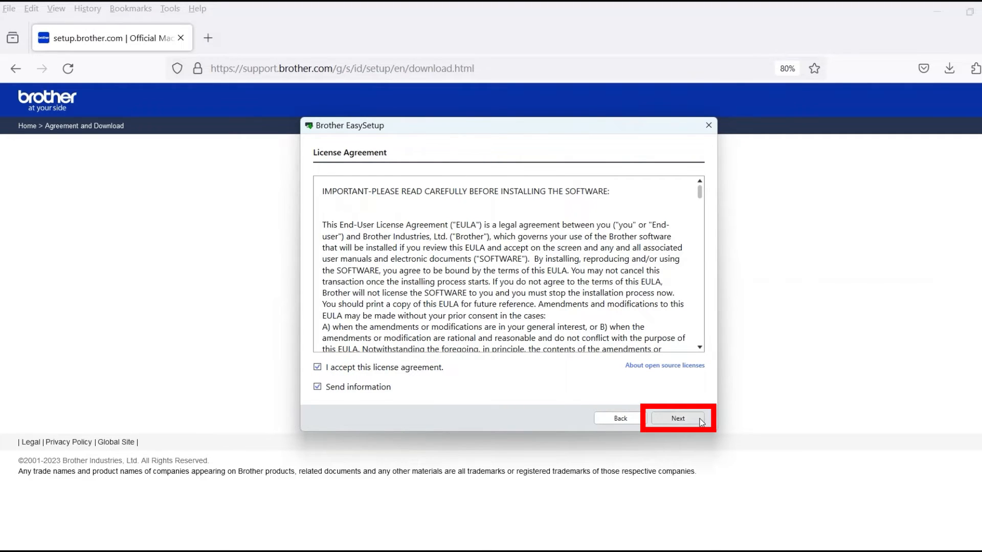
click(677, 419)
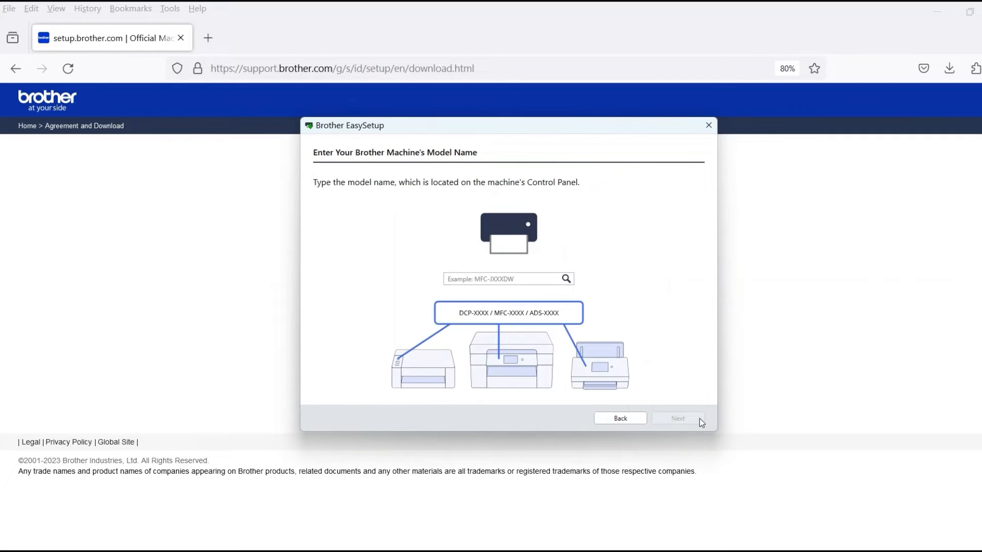
Enter model MFC-L5915DW, choose Wireless Network (Wi-Fi), and continue with the detected MFC-L5915DW series machine
text(MFC-L5915DW)
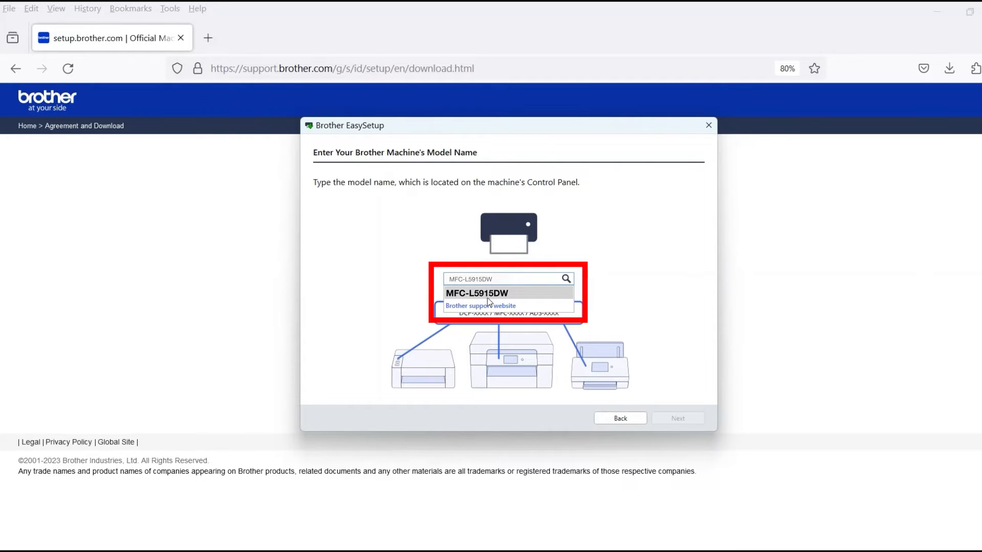
click(477, 294)
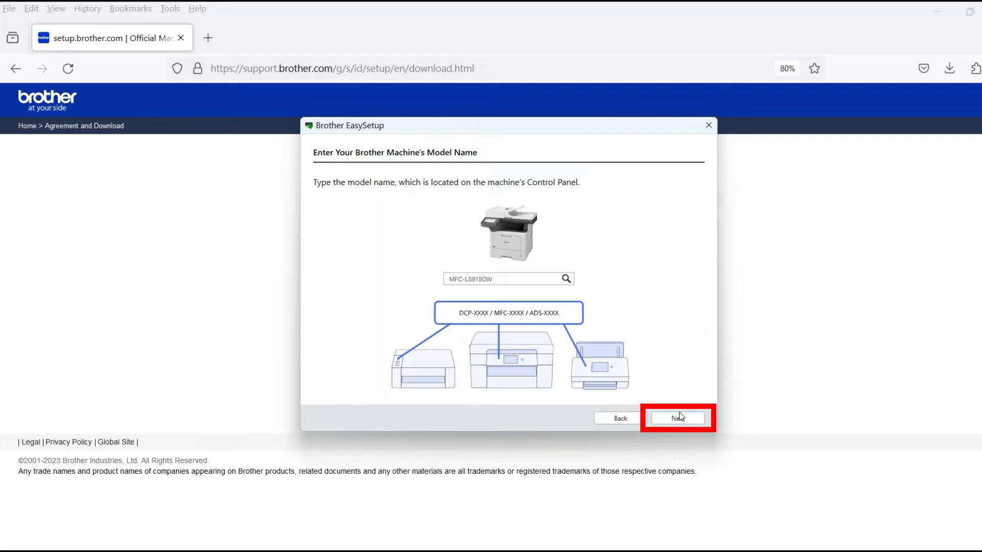
click(676, 417)
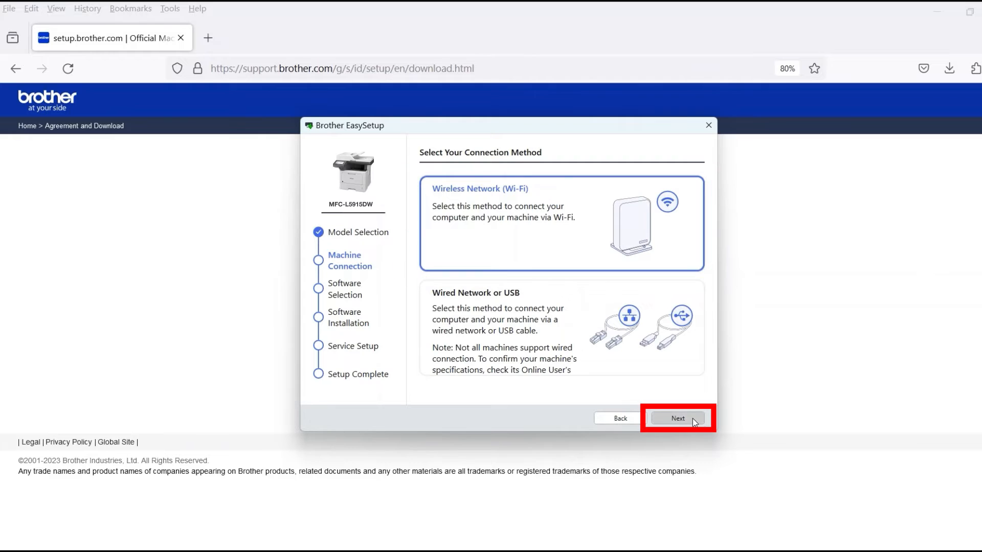
click(677, 417)
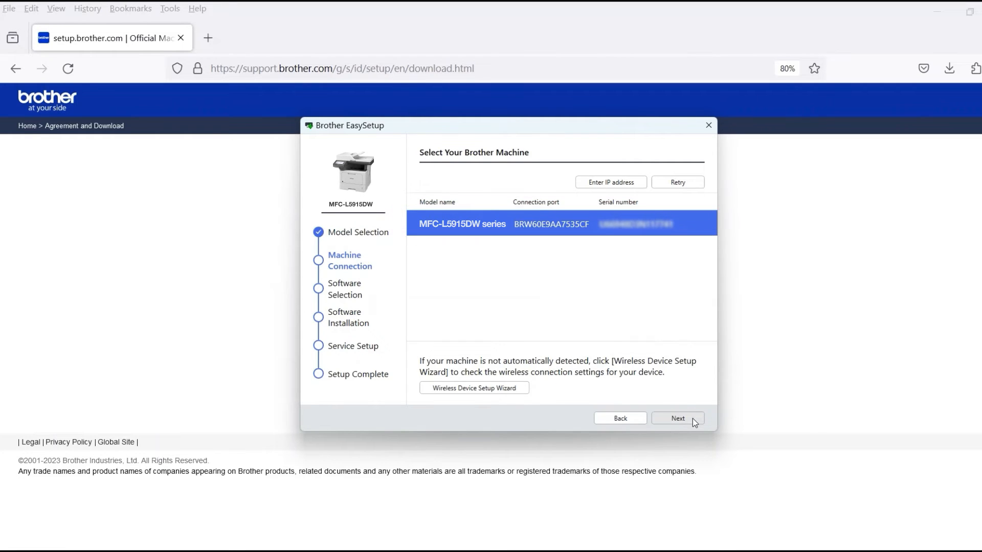
click(677, 417)
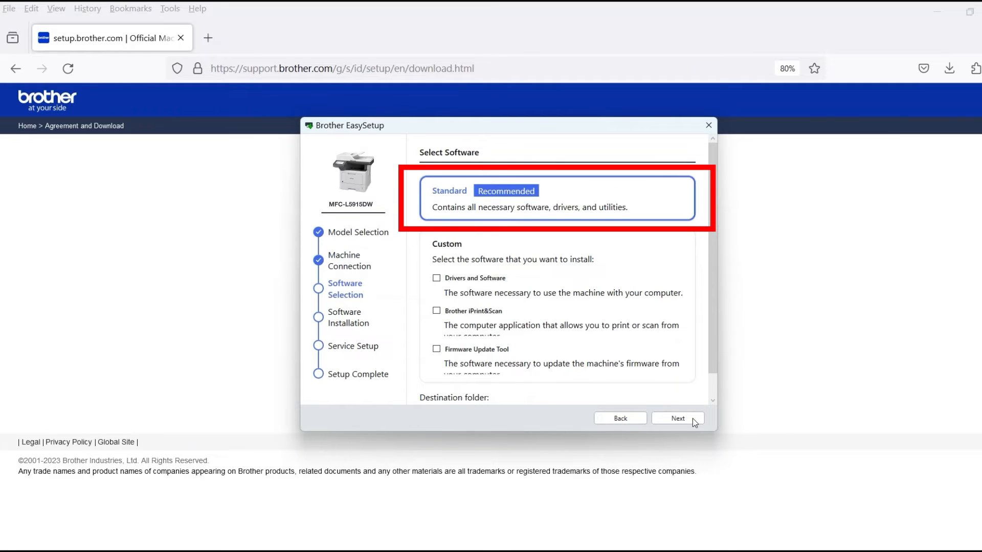
Install the Standard (Recommended) software package and close EasySetup at Setup Complete
click(677, 419)
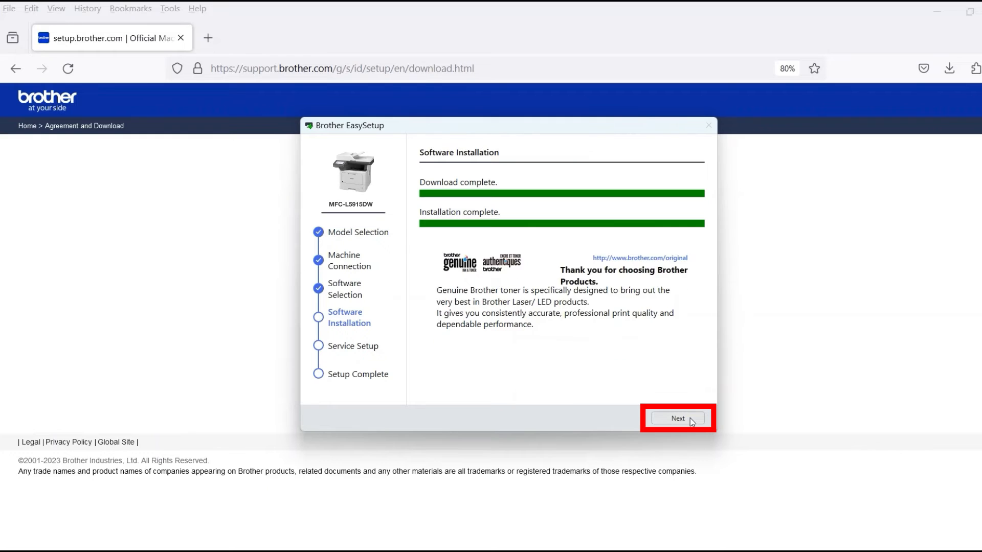
click(677, 418)
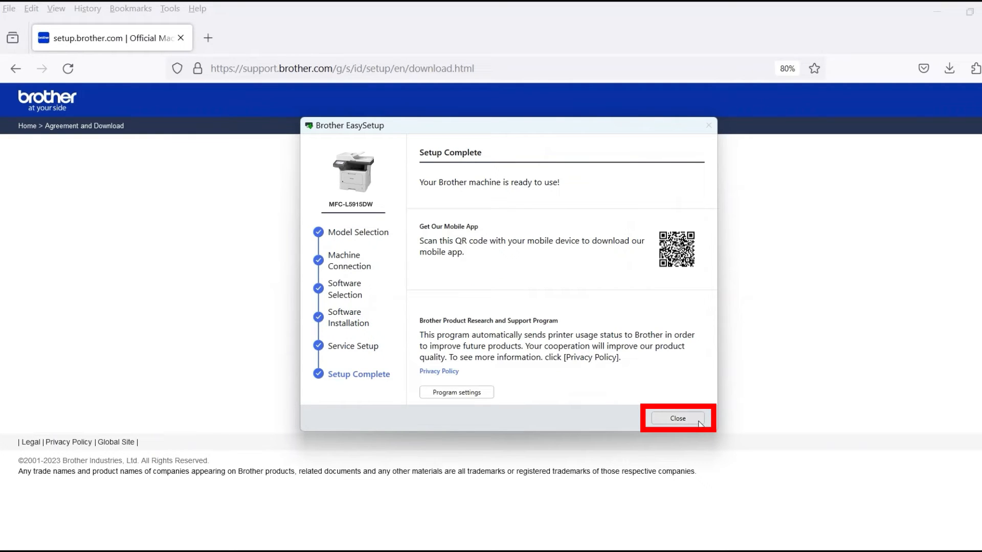
click(677, 418)
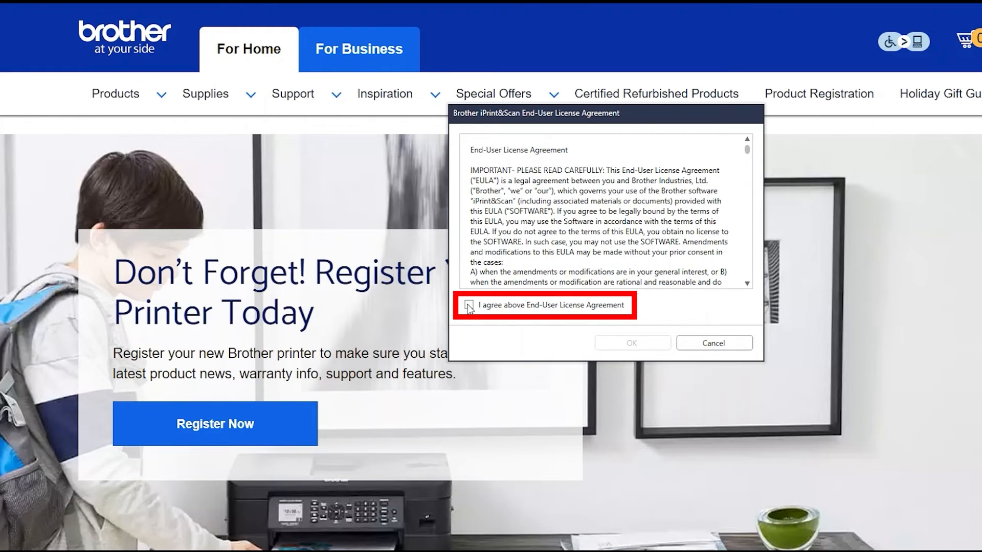
Agree to the iPrint&Scan End-User License Agreement so the main window opens
click(469, 306)
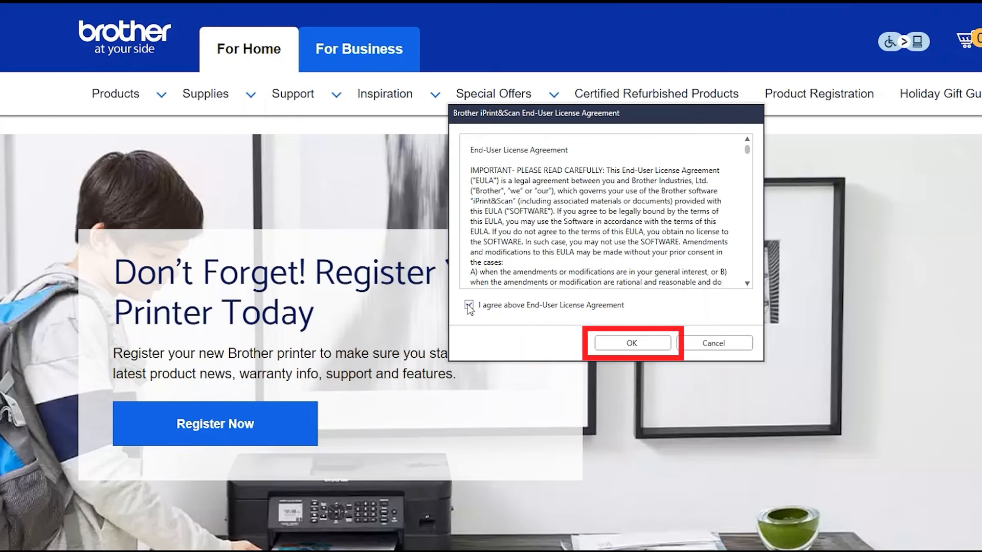
click(631, 343)
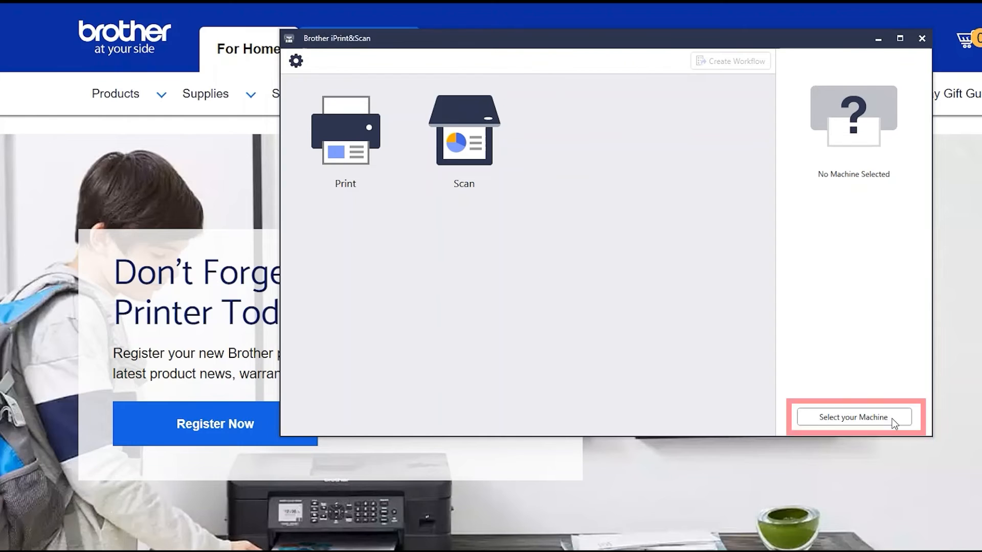
Select MFC-L5915DW series on the Network tab and acknowledge its available Print and Scan functions
click(853, 417)
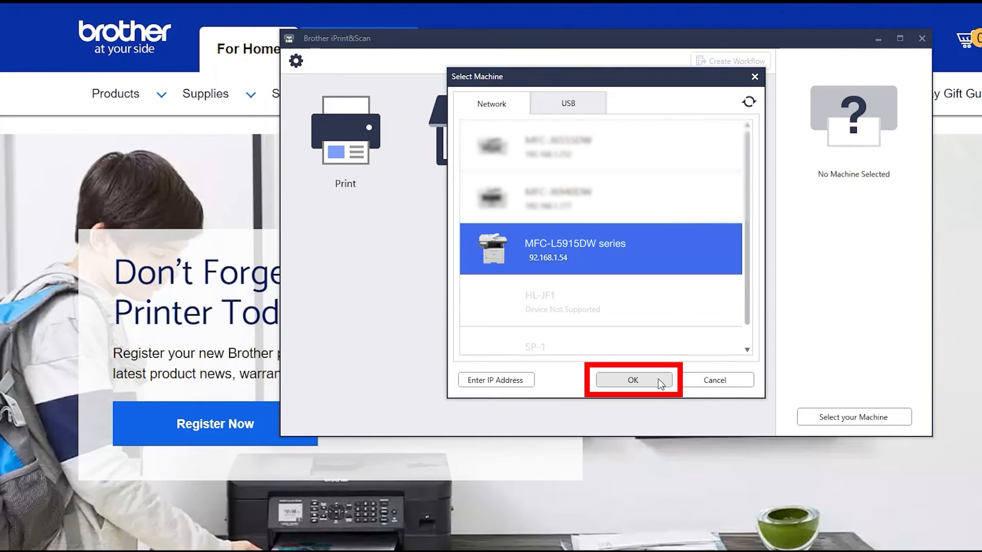
click(632, 380)
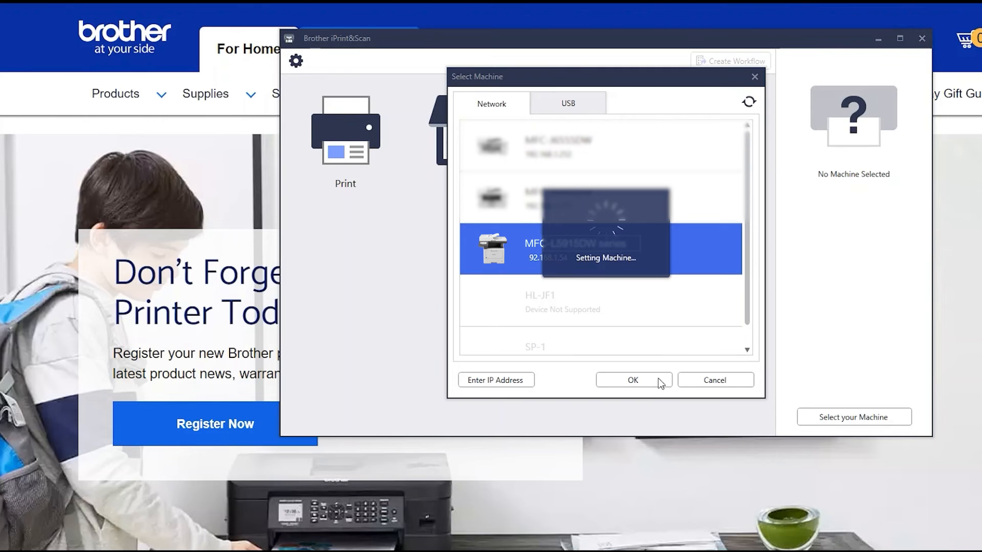
click(633, 380)
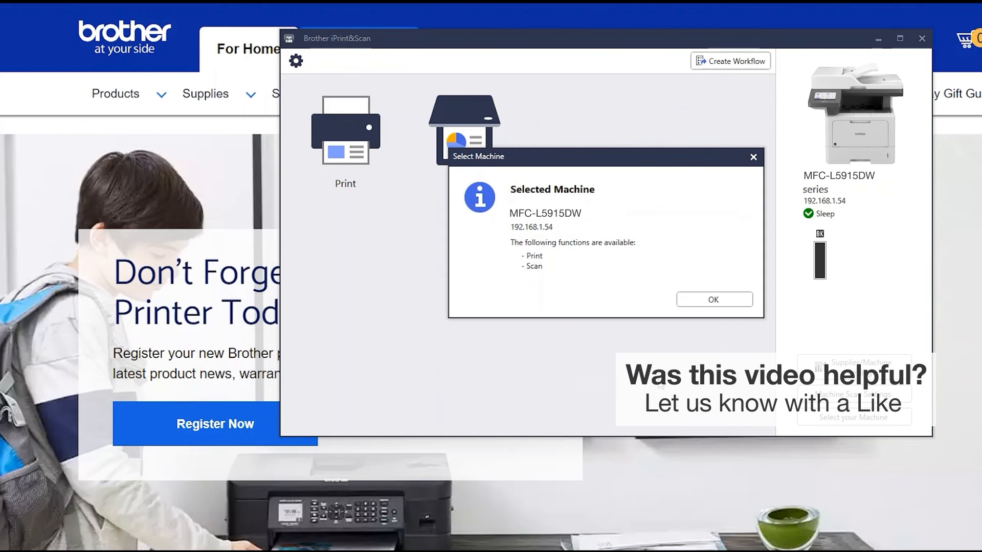
mouse_move(713, 300)
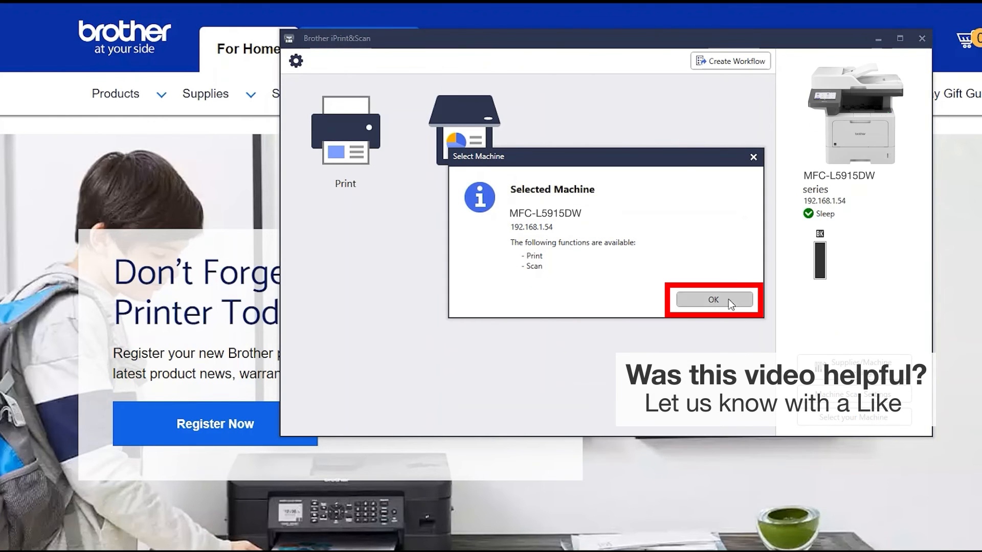
click(713, 299)
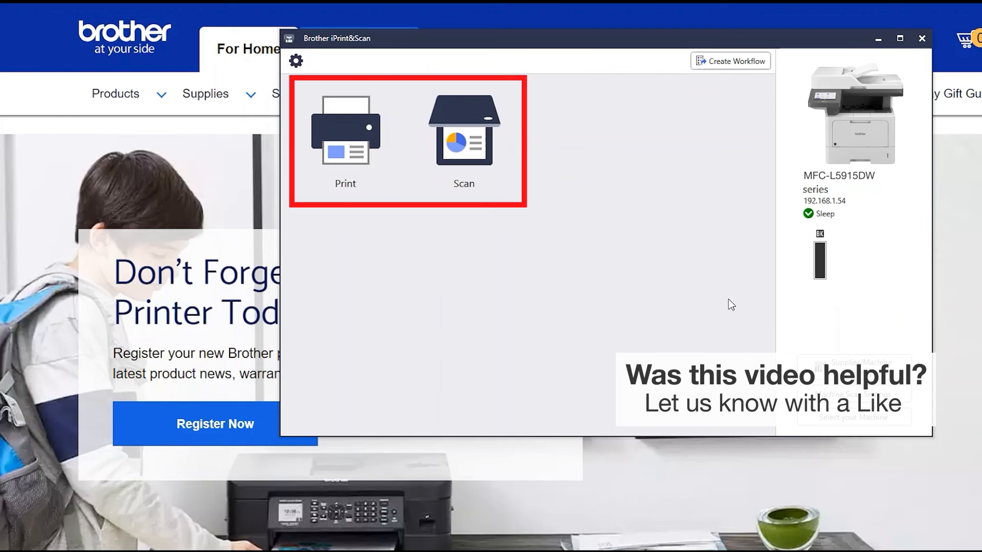